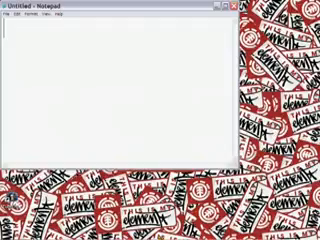
pyautogui.write('Hello Youtubers')
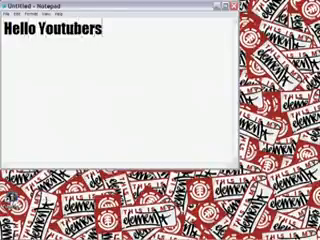
pyautogui.write('And Im Going to Sh')
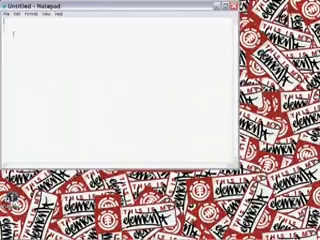
pyautogui.write('First Go to')
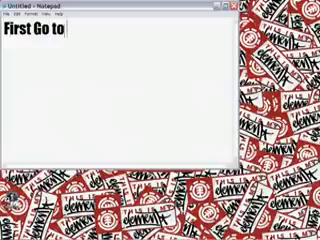
pyautogui.write('Google.com')
pyautogui.write('Now')
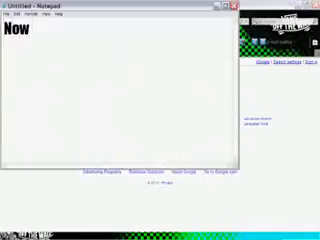
pyautogui.write('Search up Tu')
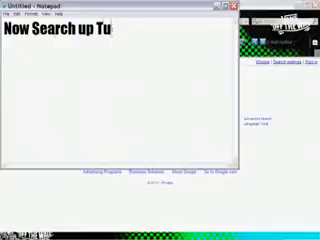
pyautogui.write('bethumpetr')
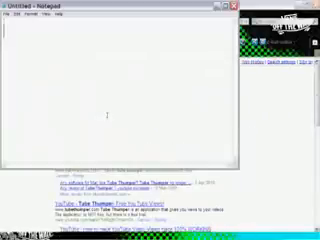
pyautogui.write('Go To The F')
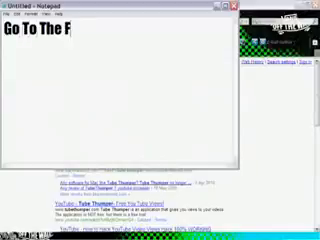
pyautogui.write('irst Link')
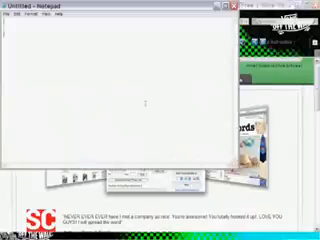
pyautogui.write('I Already D')
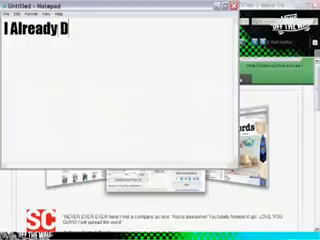
pyautogui.write('ownloaded it So')
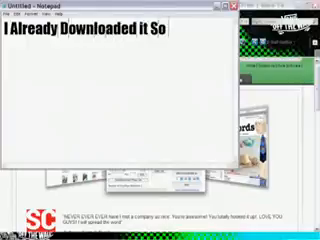
pyautogui.write('lll')
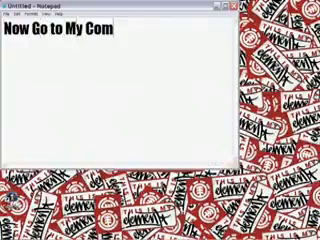
pyautogui.write('puter')
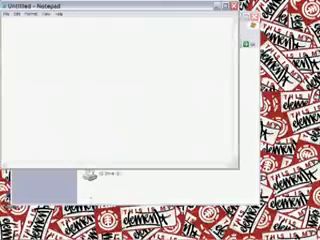
pyautogui.write('Then Go')
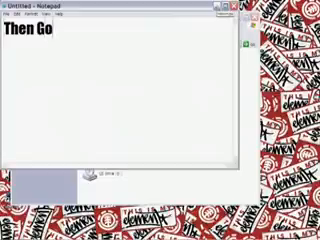
pyautogui.write('To Local Dis')
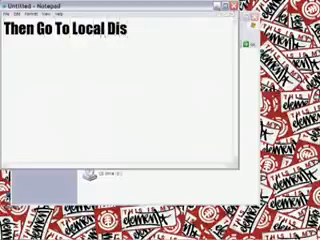
pyautogui.write('k')
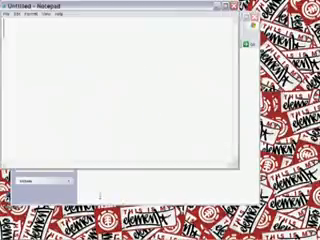
pyautogui.write('Program File')
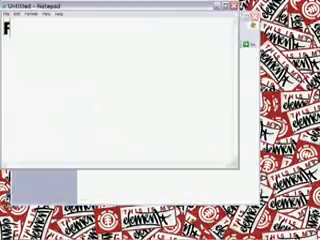
pyautogui.write('Find Tubethumper')
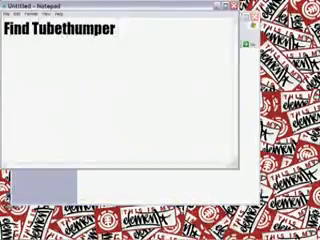
pyautogui.write('And IWill')
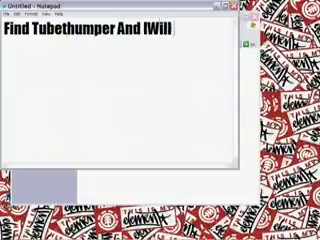
pyautogui.write('Show You H')
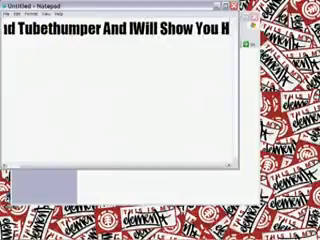
pyautogui.write('ow to Use')
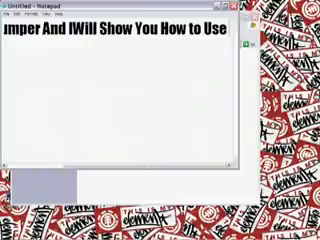
pyautogui.write('It')
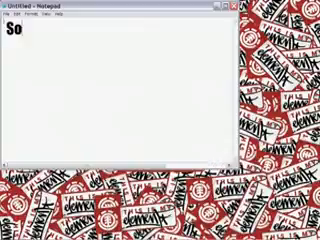
pyautogui.write('rry for that uuu')
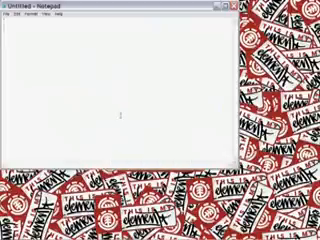
pyautogui.write('Use Demo Mo')
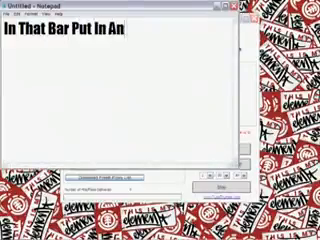
pyautogui.write('cc')
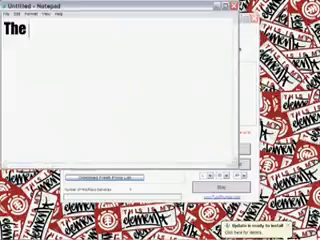
pyautogui.write('Number of Hits')
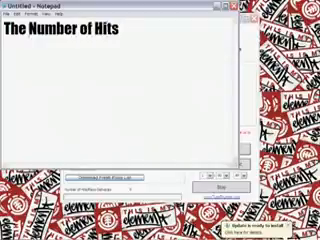
pyautogui.write('Can Only Go Up To')
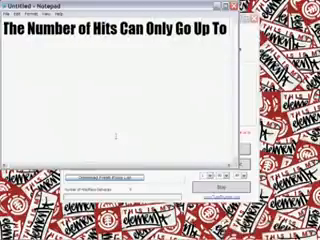
pyautogui.write('100')
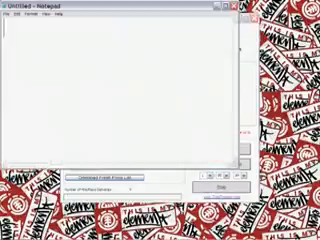
pyautogui.write('Put In Your Num')
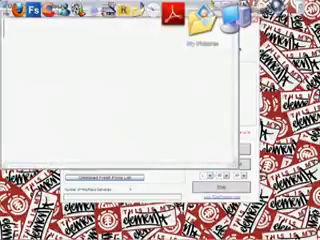
pyautogui.write('Then You')
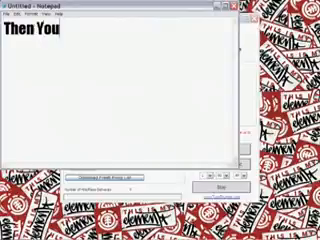